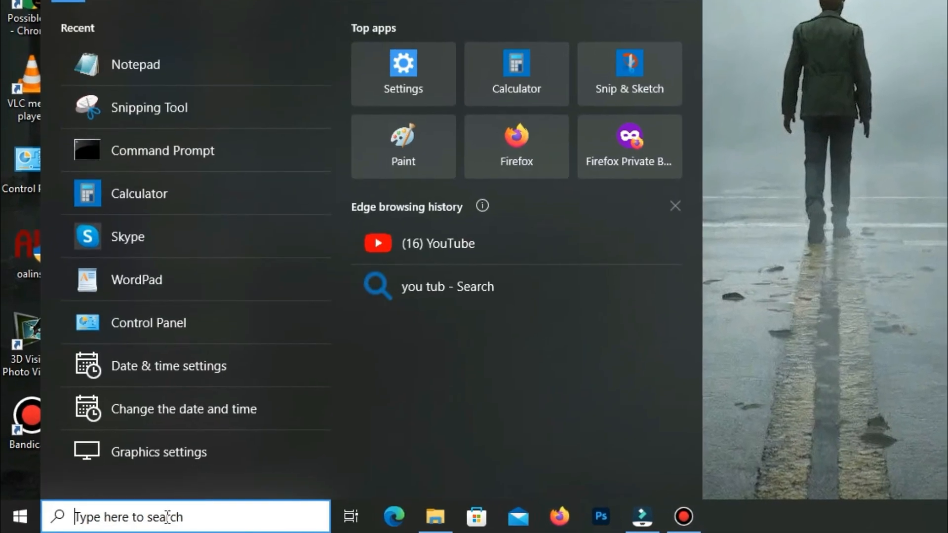
Search 'gearup Booster' from the Start menu before moving to the Epic Games library
type("gearup Booster")
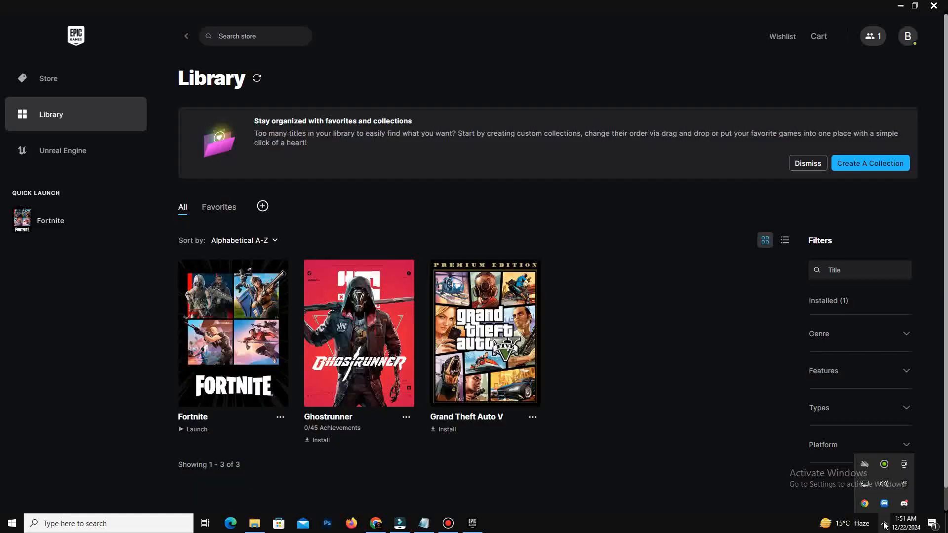
Show the owned-games Library and reach Fortnite's Installation Options with High Resolution Textures unticked
left_click(882, 524)
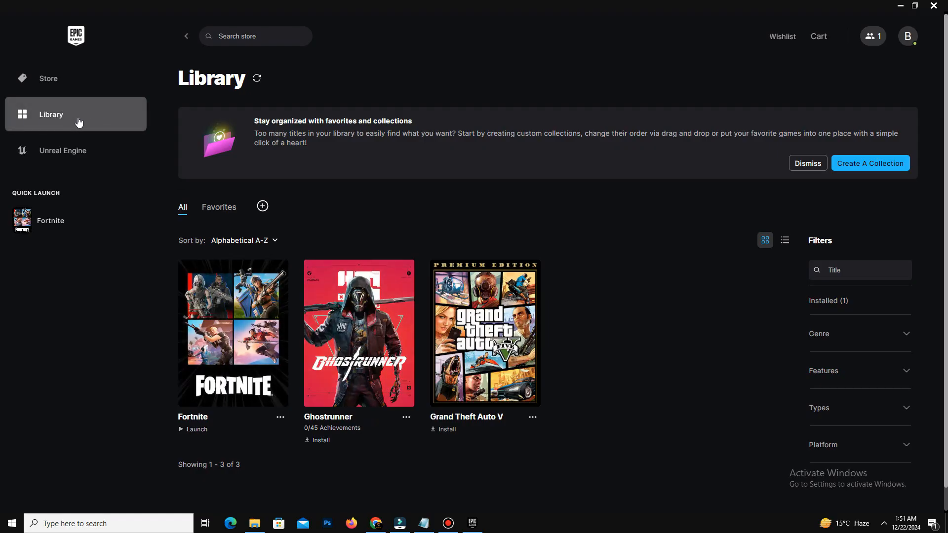
left_click(279, 417)
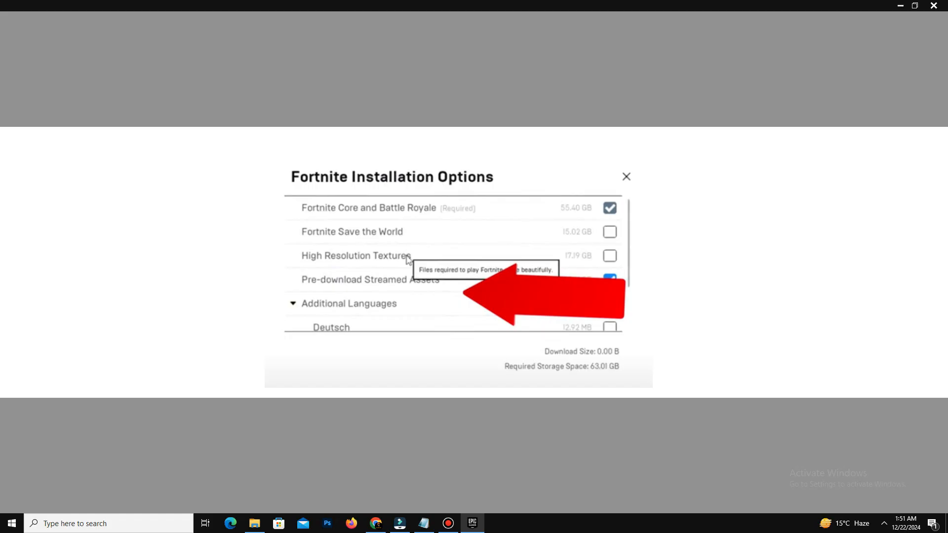
mouse_move(714, 229)
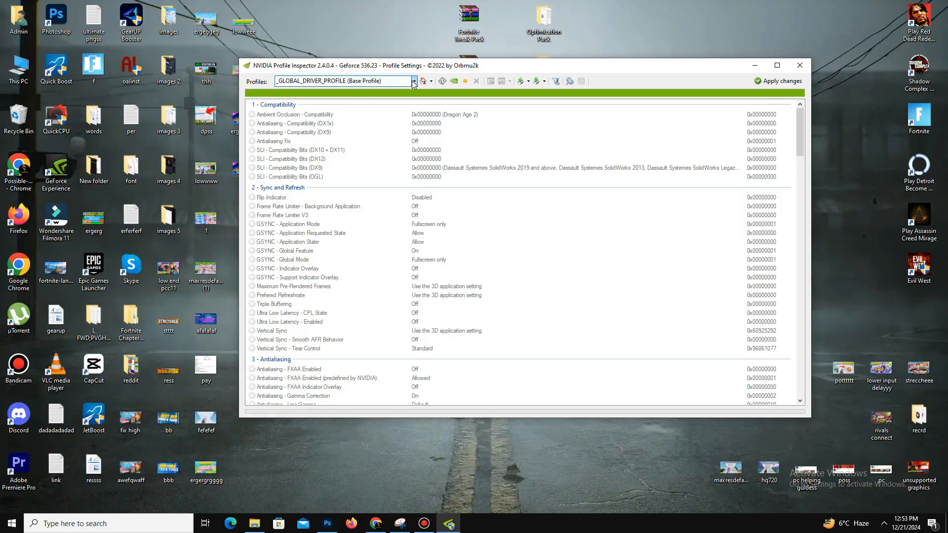
Search the Profiles box for 'fort' and load the Fortnite driver profile
left_click(342, 80)
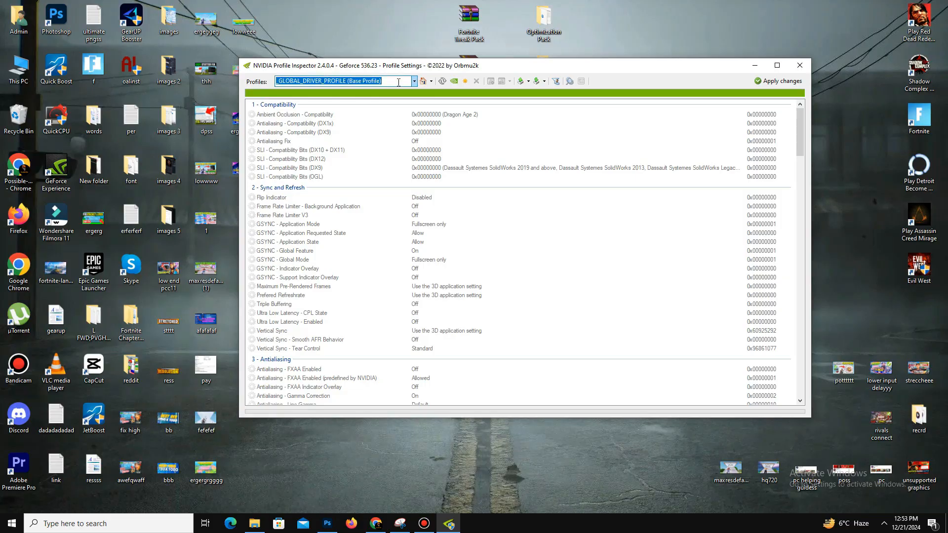
type("fo")
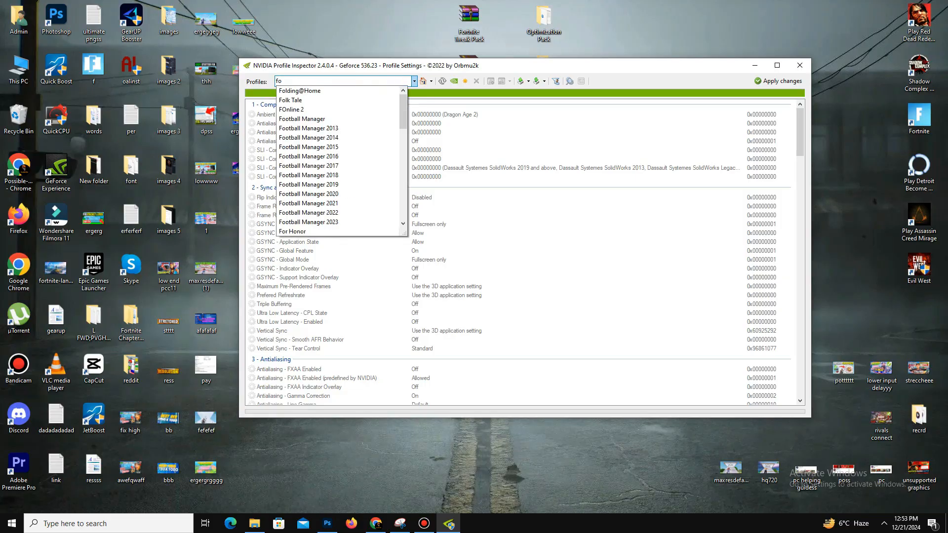
type("rt")
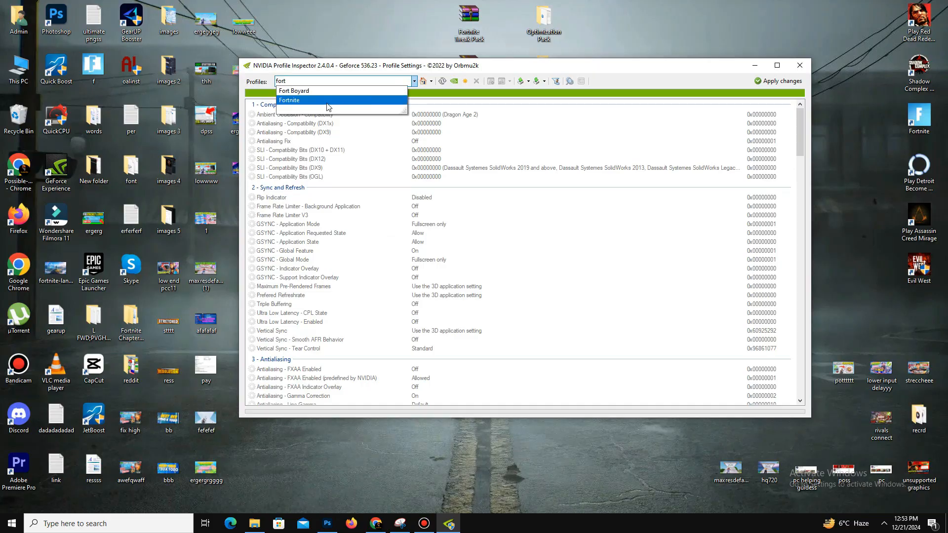
left_click(289, 99)
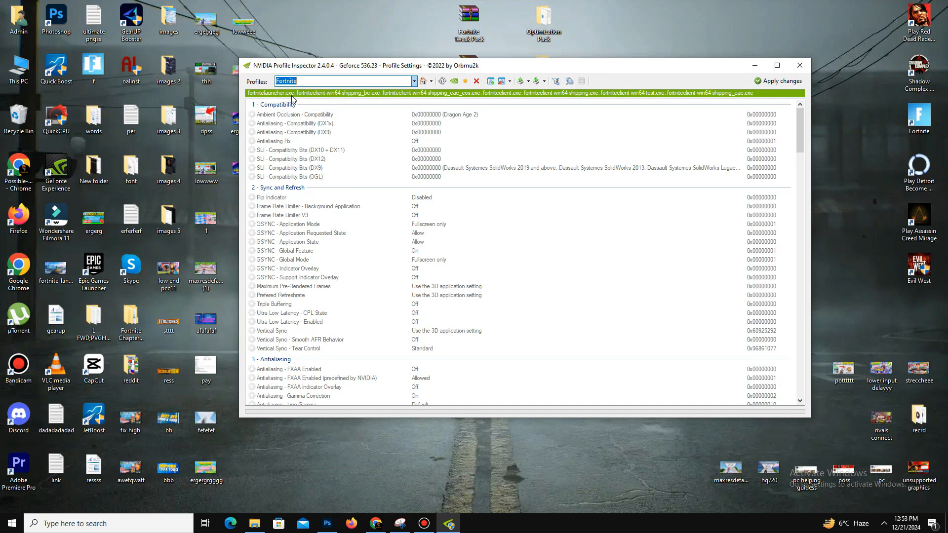
mouse_move(393, 219)
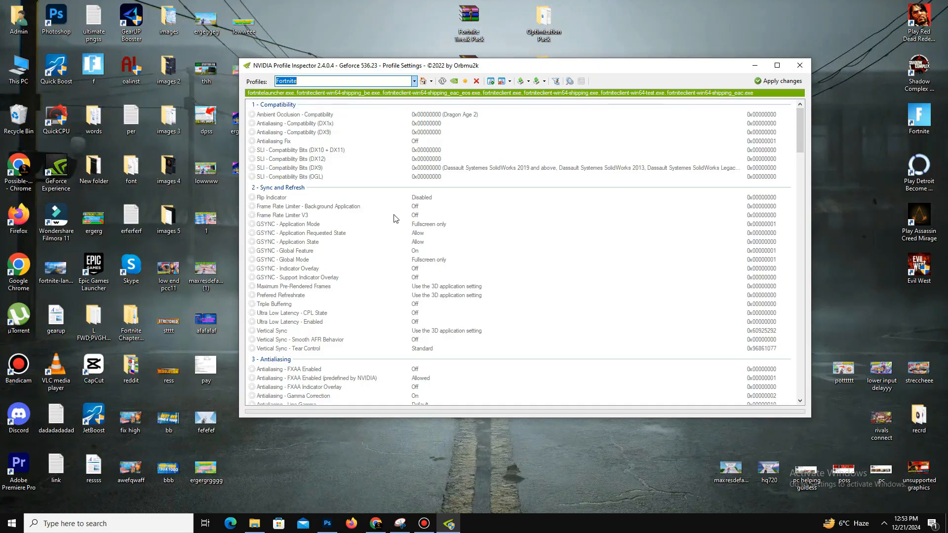
mouse_move(438, 260)
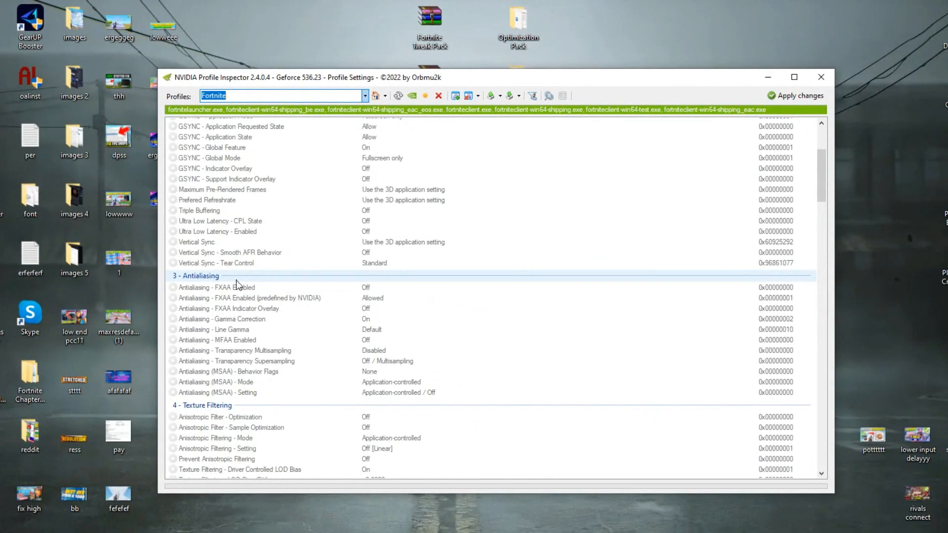
mouse_move(271, 370)
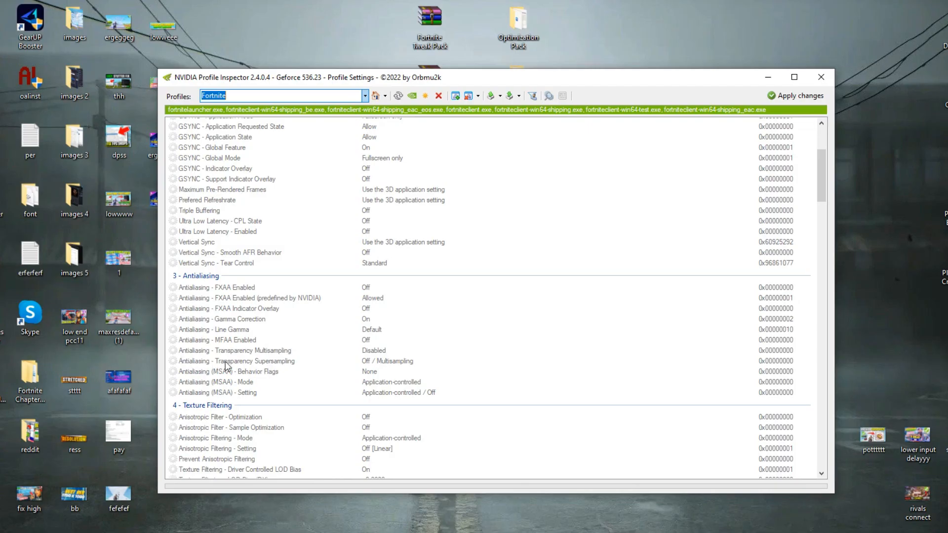
mouse_move(291, 369)
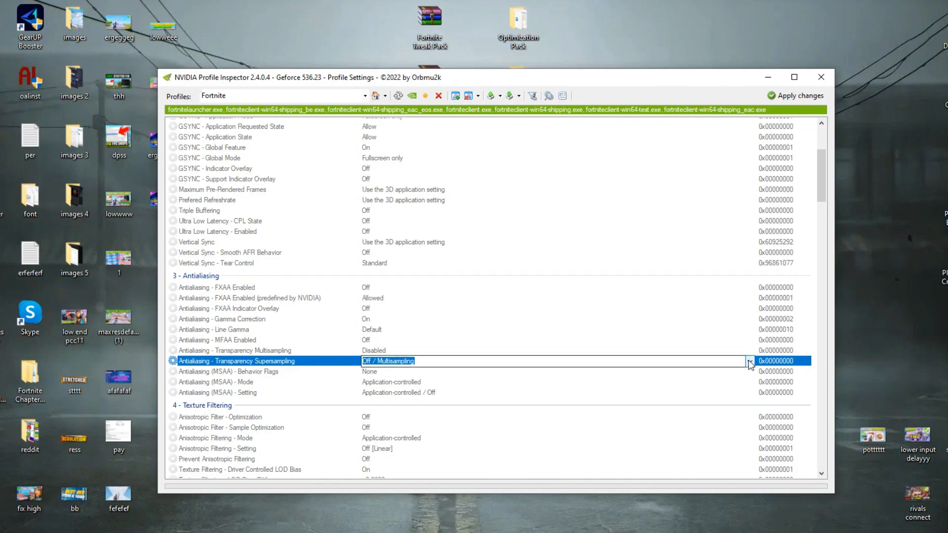
Set Antialiasing - Transparency Supersampling to 0x00000008 AA_MODE_REPLAY_MODE_ALL
left_click(749, 362)
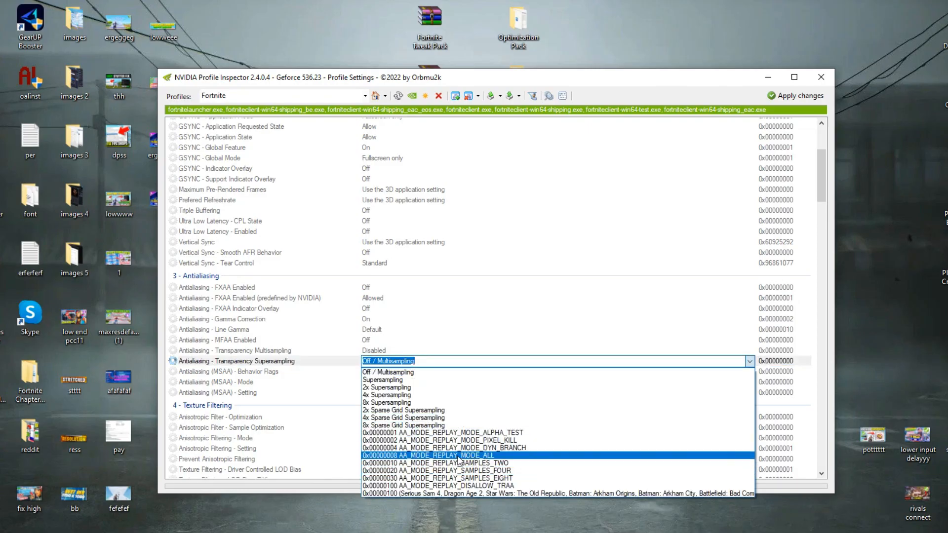
left_click(430, 455)
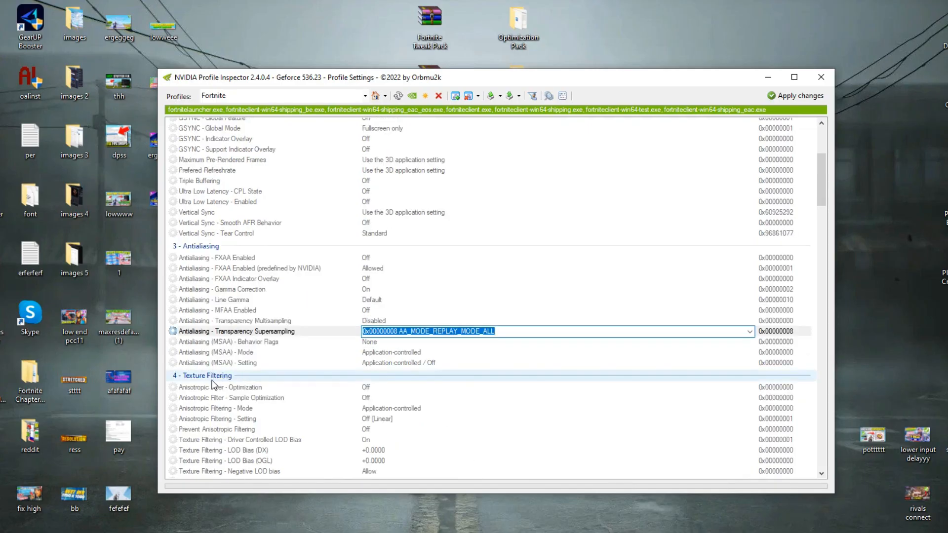
scroll("down", 3)
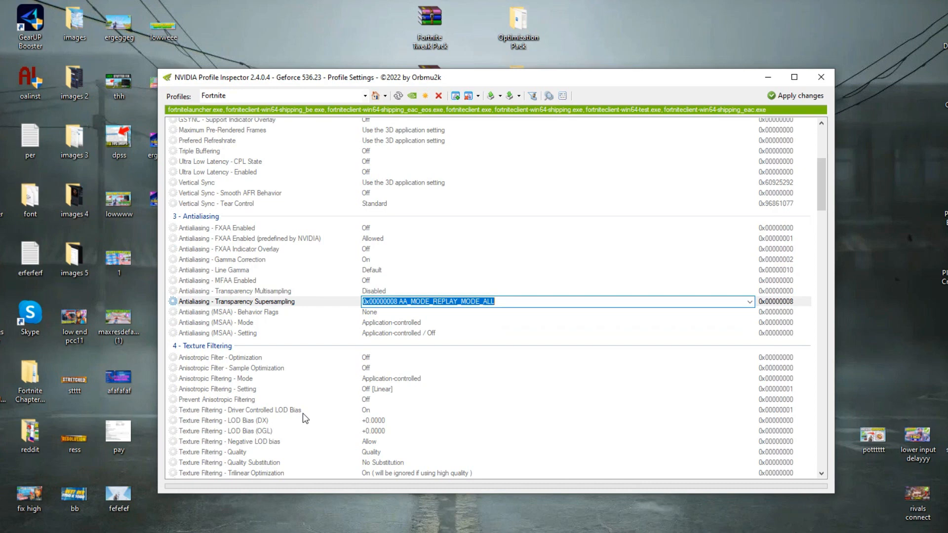
Set LOD Bias (DX) and LOD Bias (OGL) both to +3.0000
left_click(240, 410)
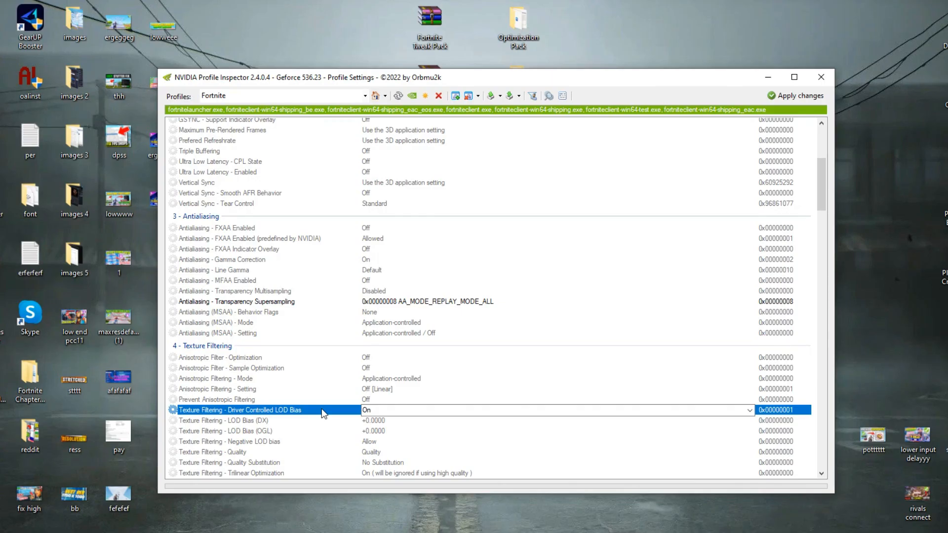
left_click(241, 421)
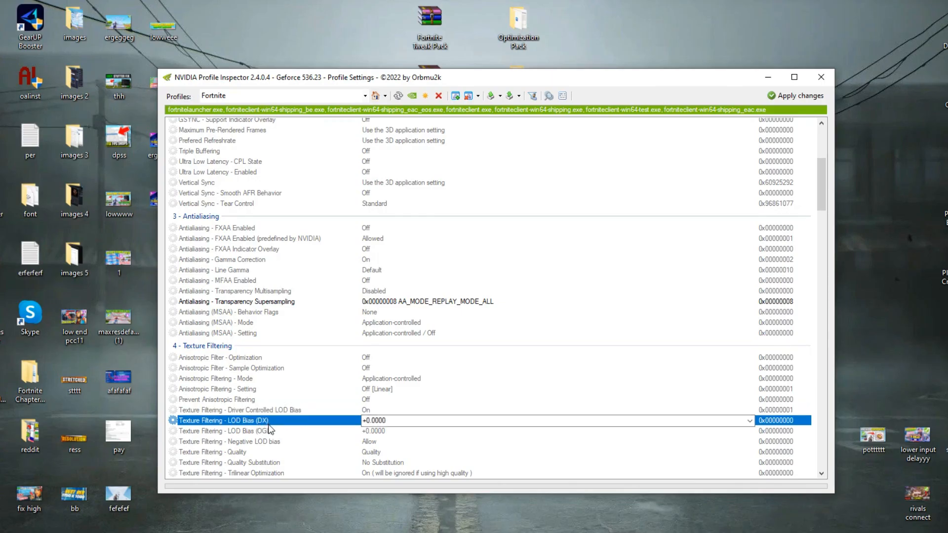
left_click(748, 421)
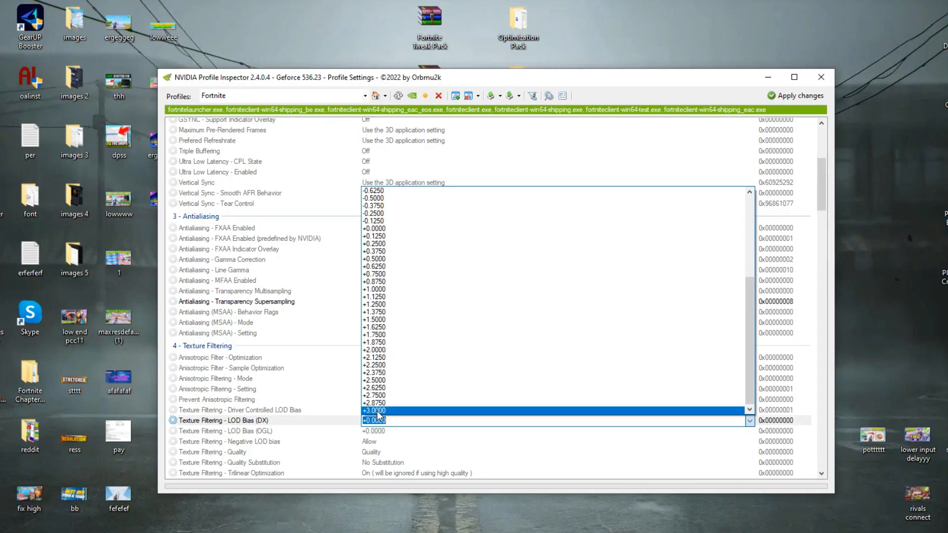
mouse_move(393, 416)
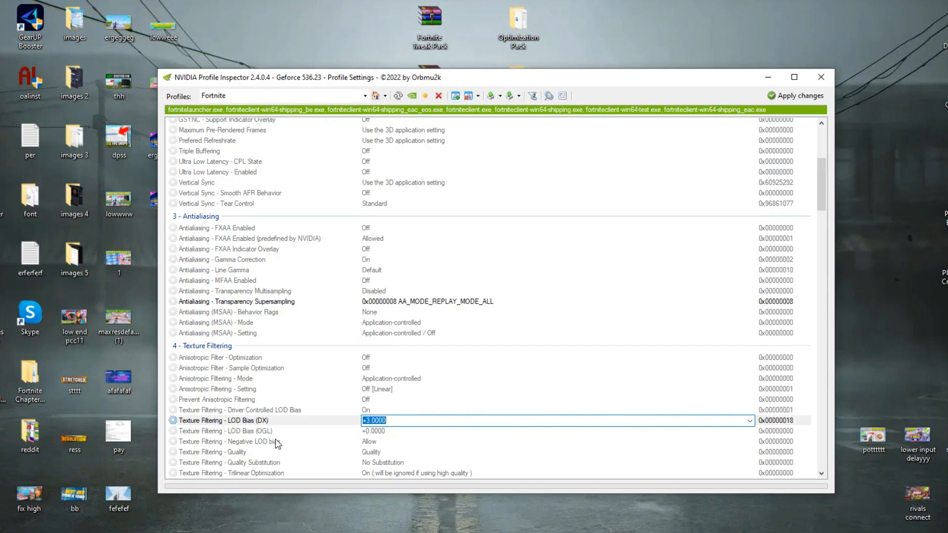
left_click(224, 431)
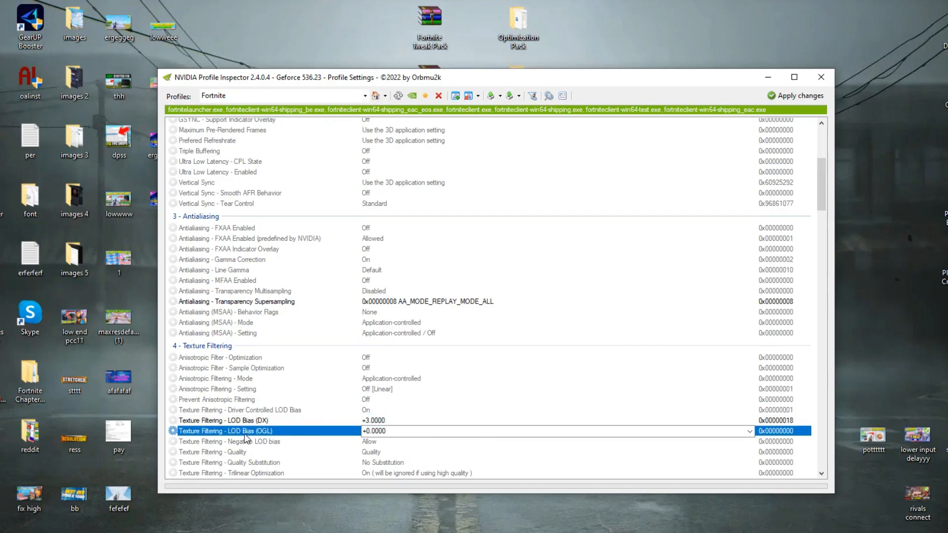
left_click(748, 431)
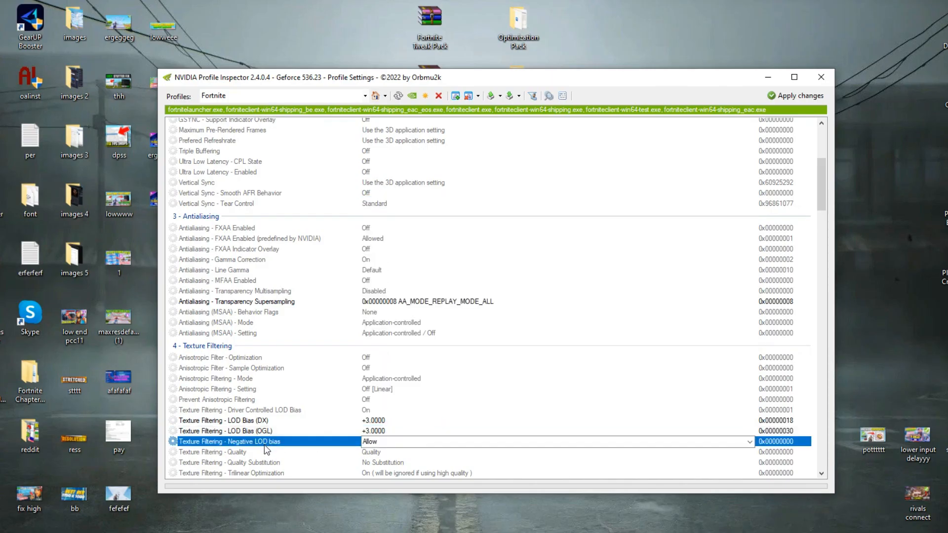
Set Negative LOD bias to Clamp and Texture Filtering - Quality to High performance
left_click(748, 442)
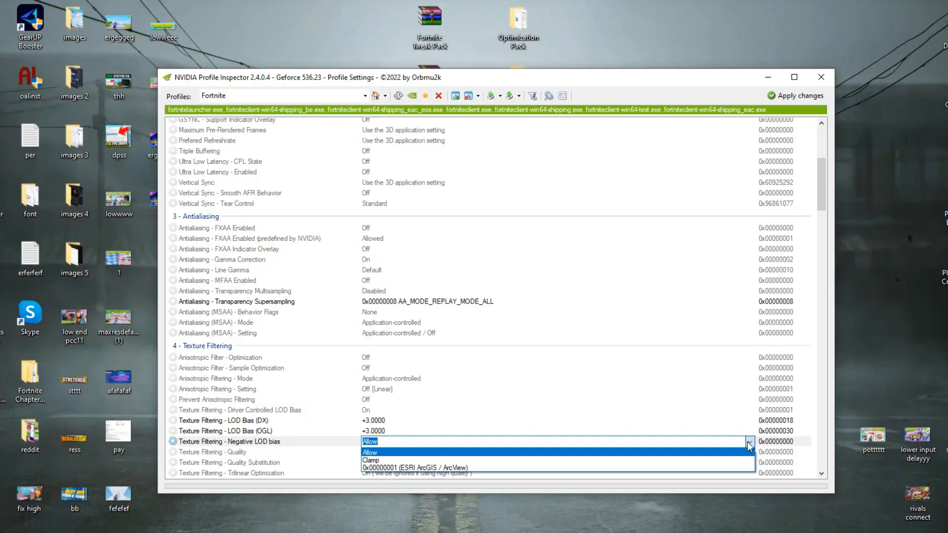
left_click(371, 452)
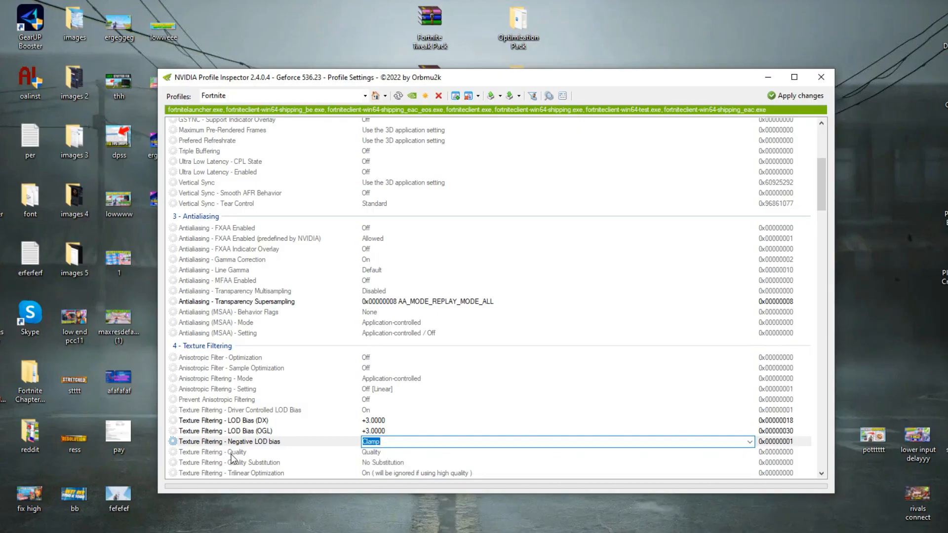
left_click(213, 451)
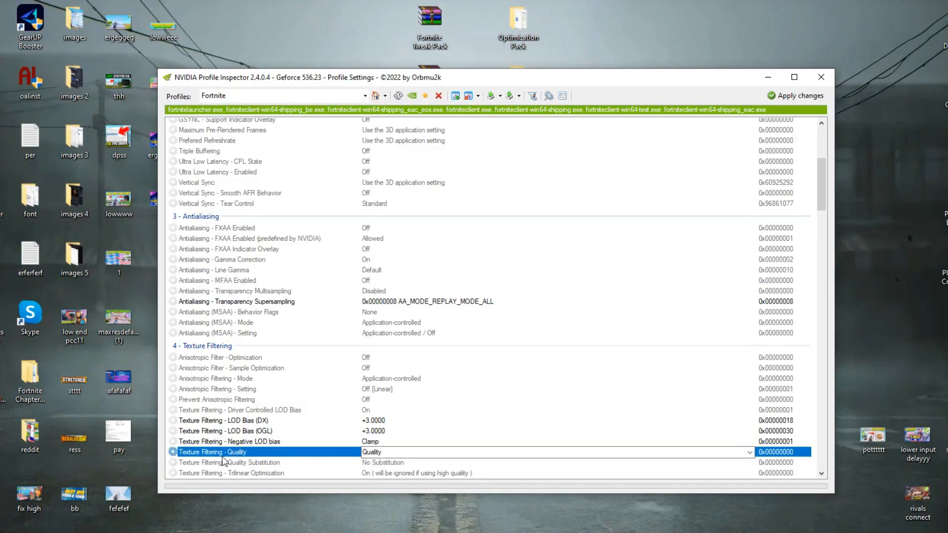
left_click(749, 451)
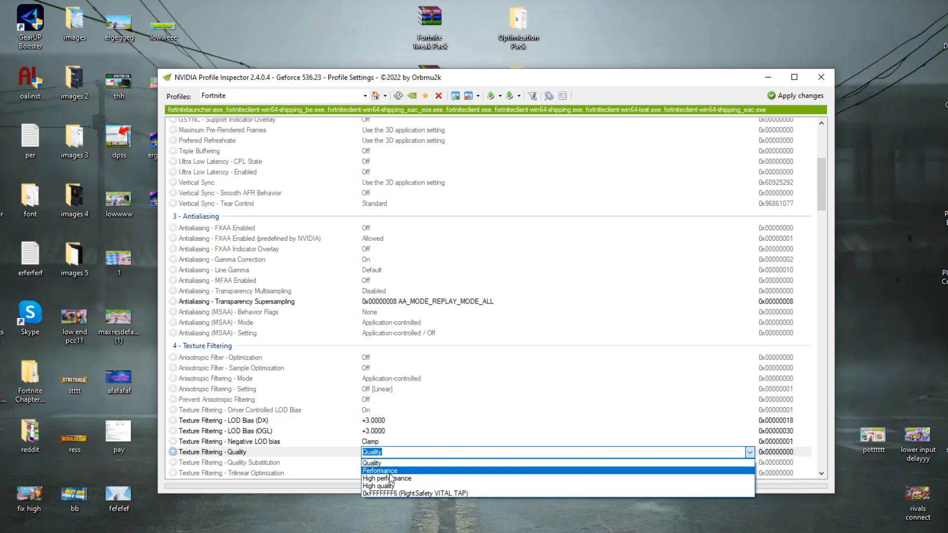
left_click(386, 478)
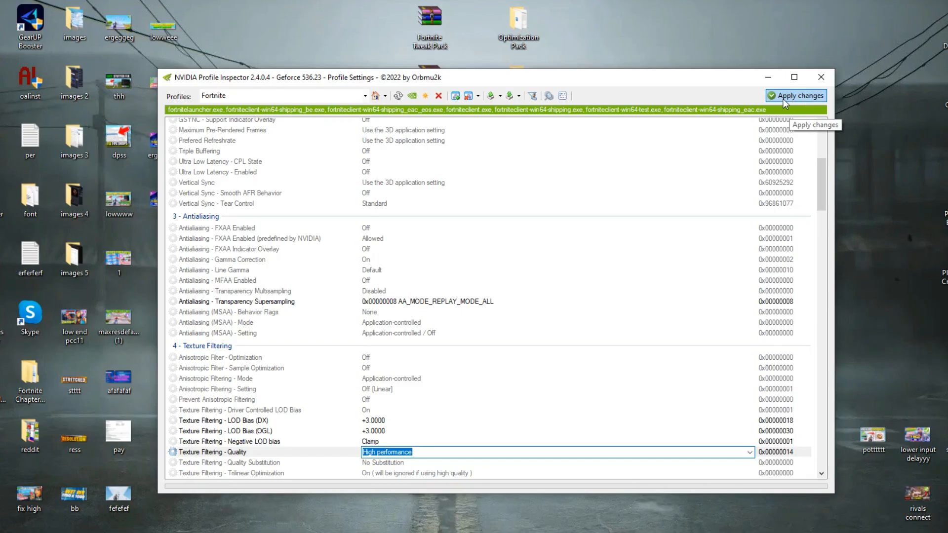
mouse_move(795, 103)
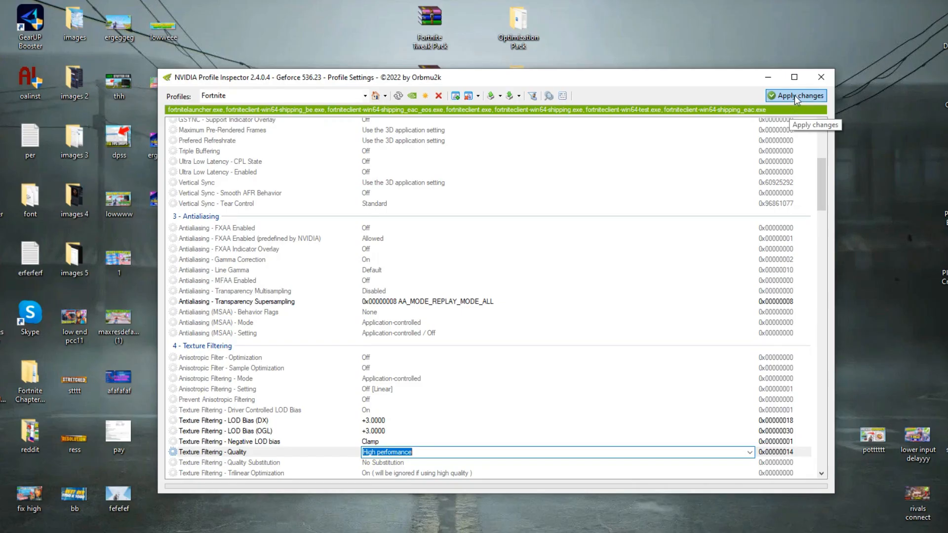
Apply the edited texture settings to the Fortnite profile
left_click(796, 95)
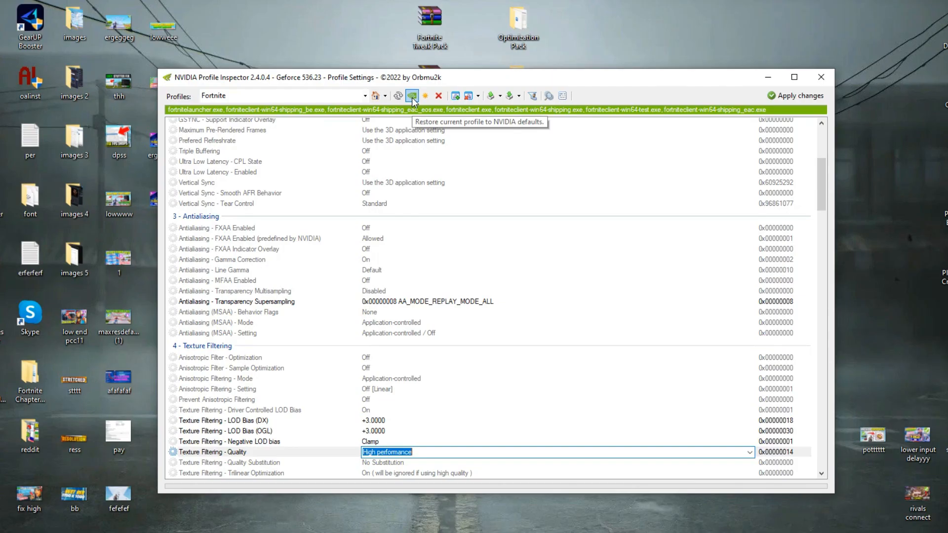
mouse_move(425, 96)
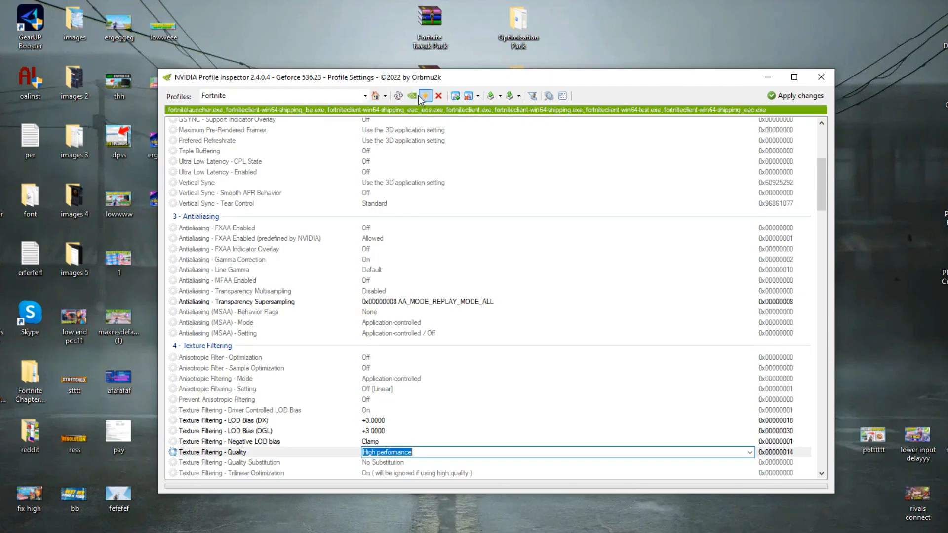
mouse_move(454, 96)
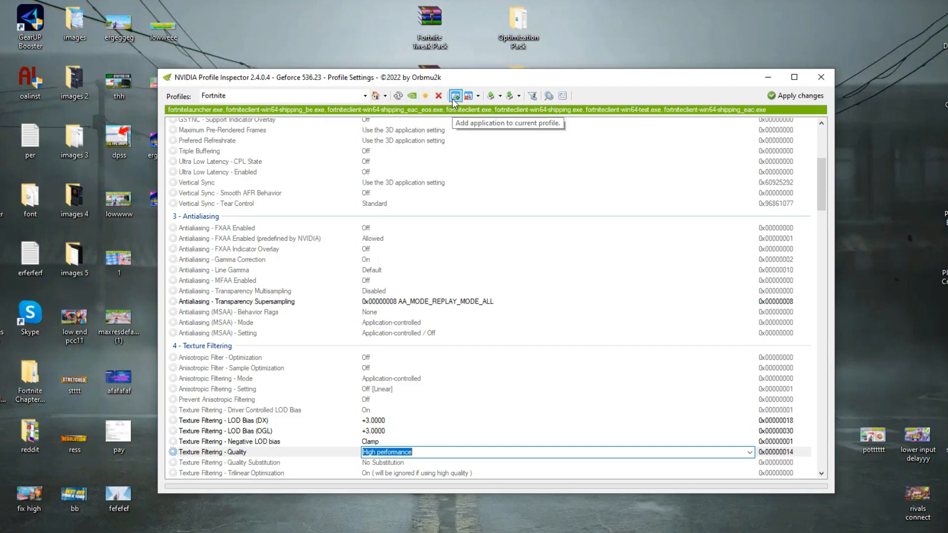